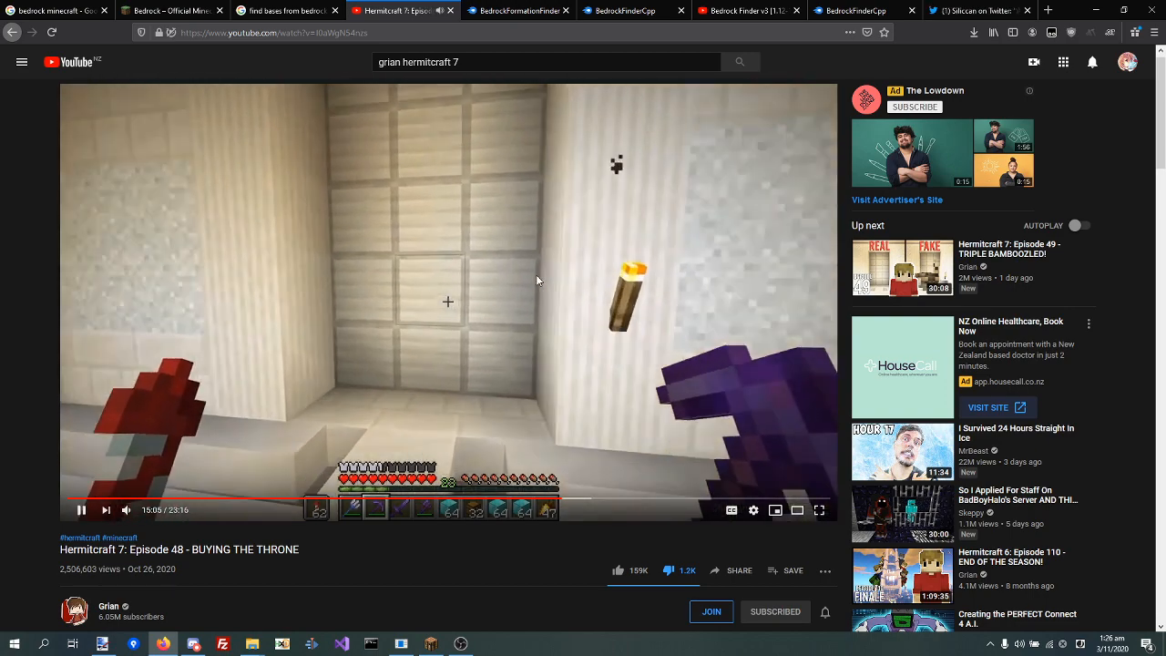
- Pause Hermitcraft 7 Episode 48, jump to the bedrock cave scene near 15:07, and switch to Minecraft
click(80, 510)
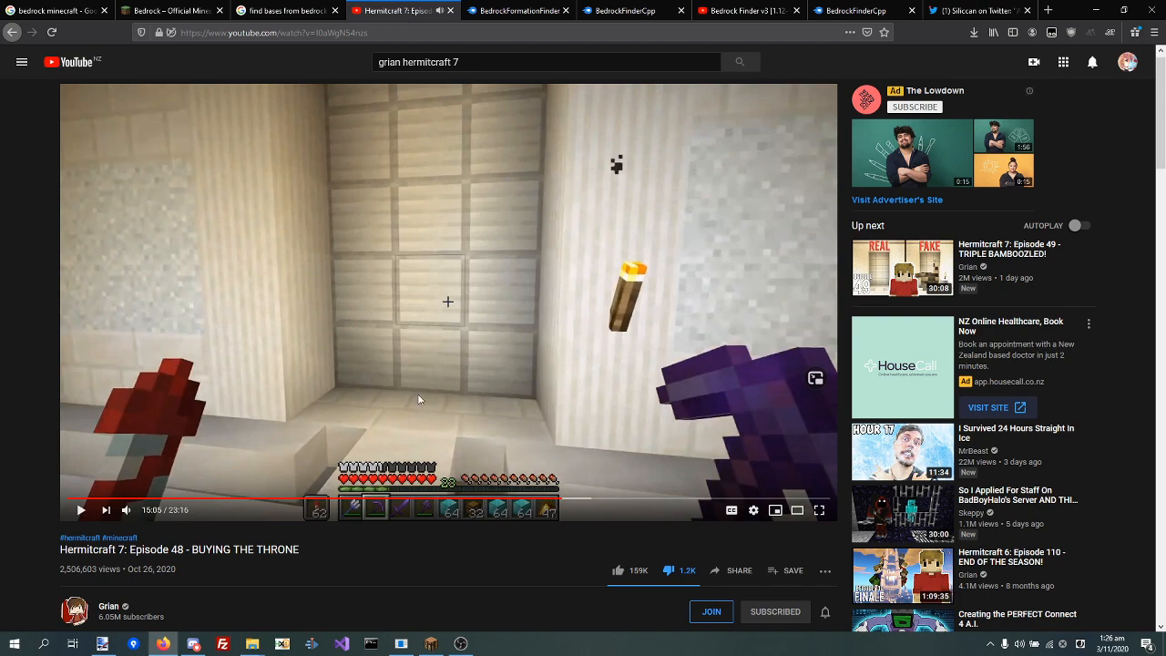
mouse_move(397, 433)
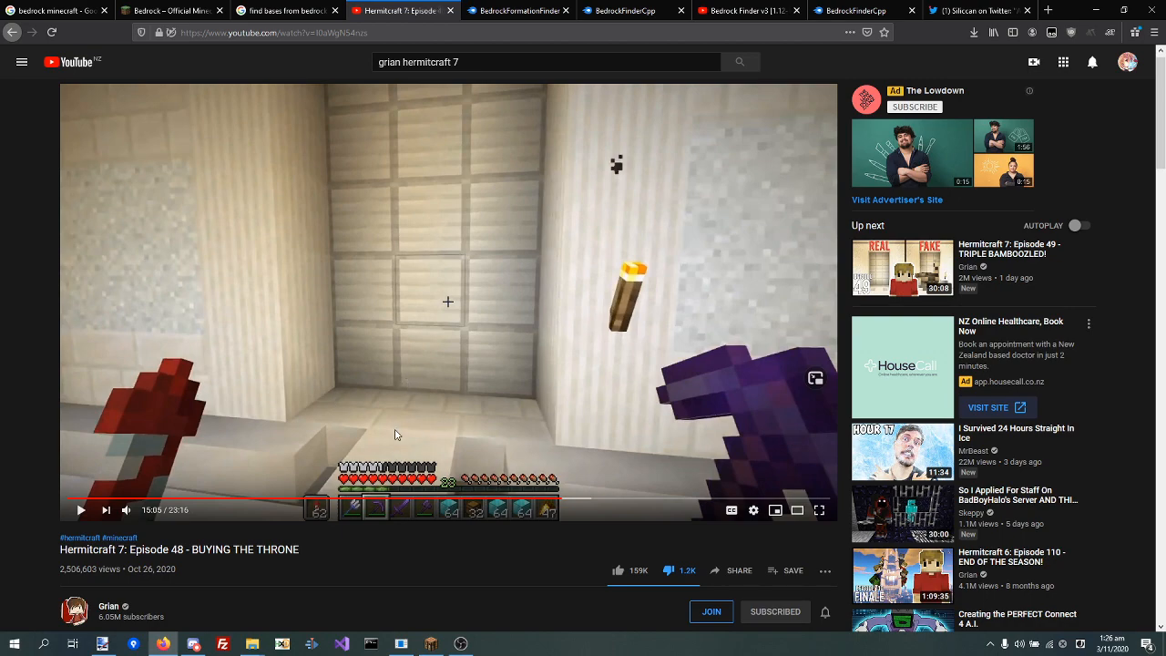
click(80, 510)
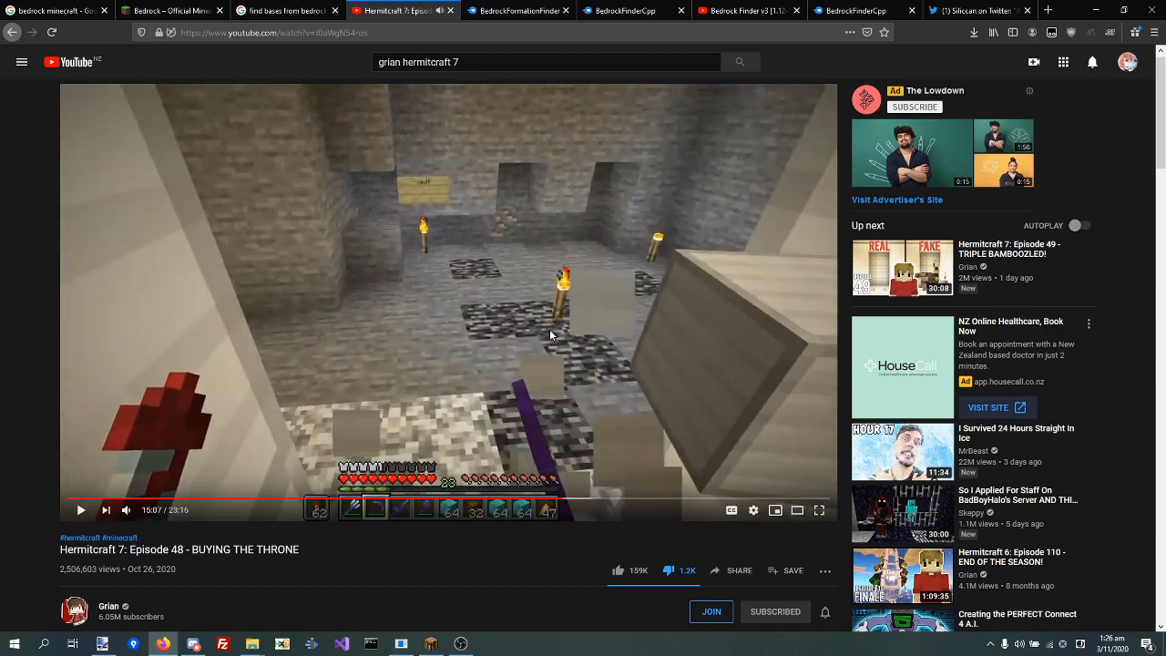
click(80, 510)
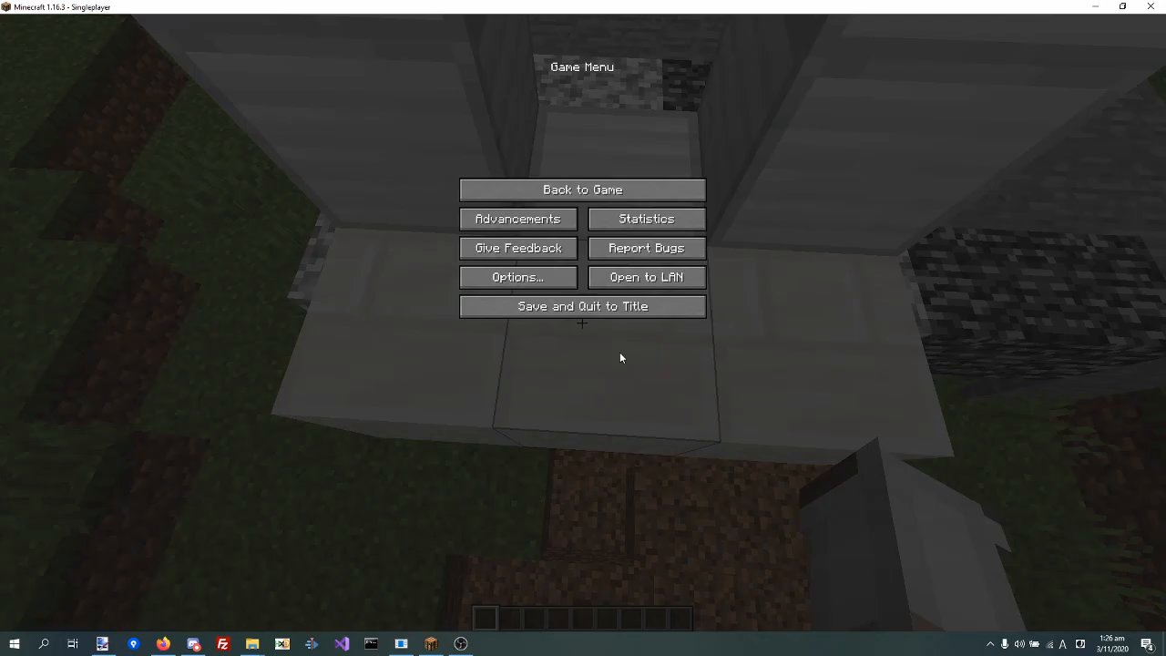
- Resume the paused world via Back to Game and bring up the Bedrock Finder tool from the taskbar
click(583, 190)
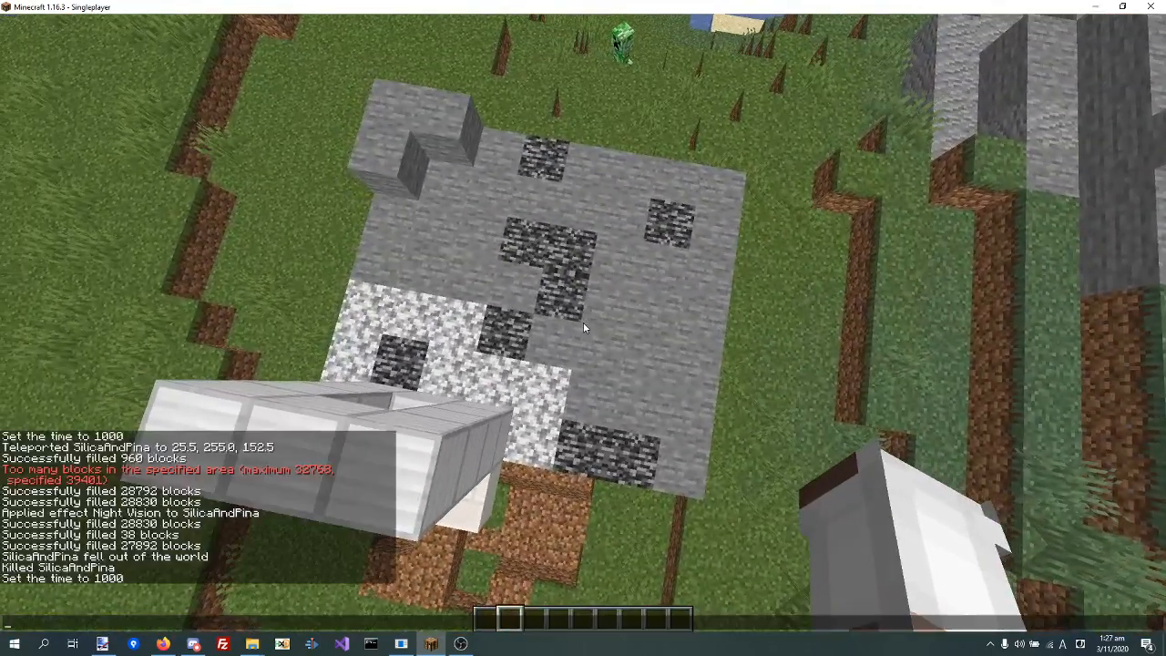
click(426, 641)
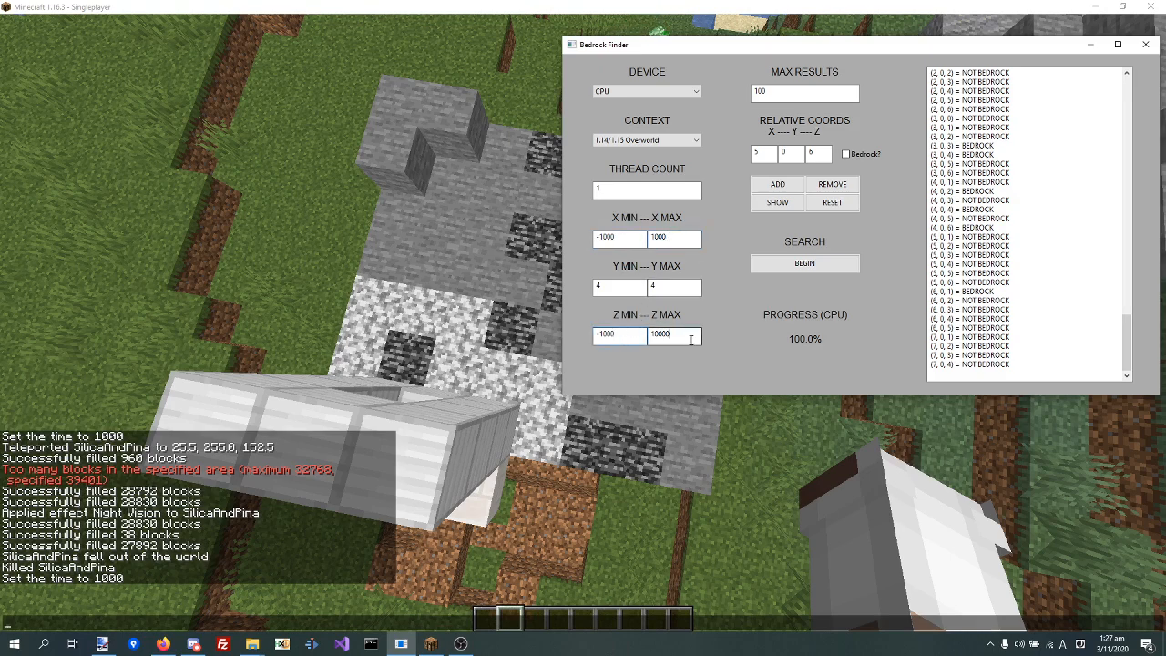
- Leave the finished Bedrock Finder result list and bring the Minecraft world back to the front
click(805, 262)
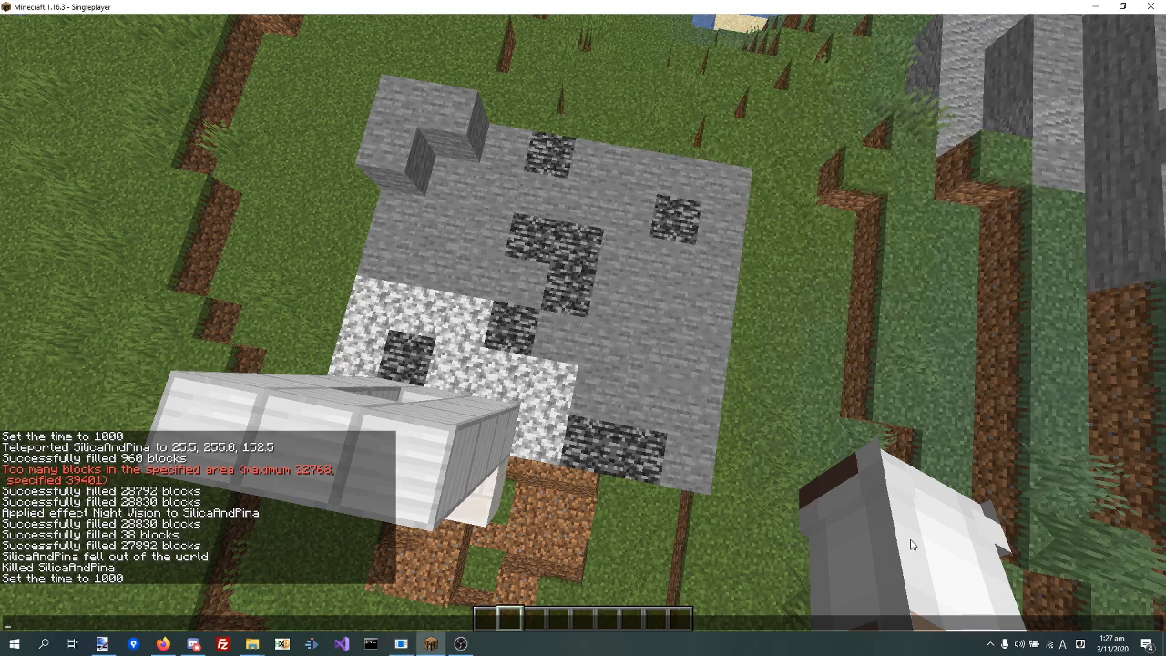
- Teleport the player to 25 255 152 and apply night vision so the bedrock floor is visible
text(/tp @a)
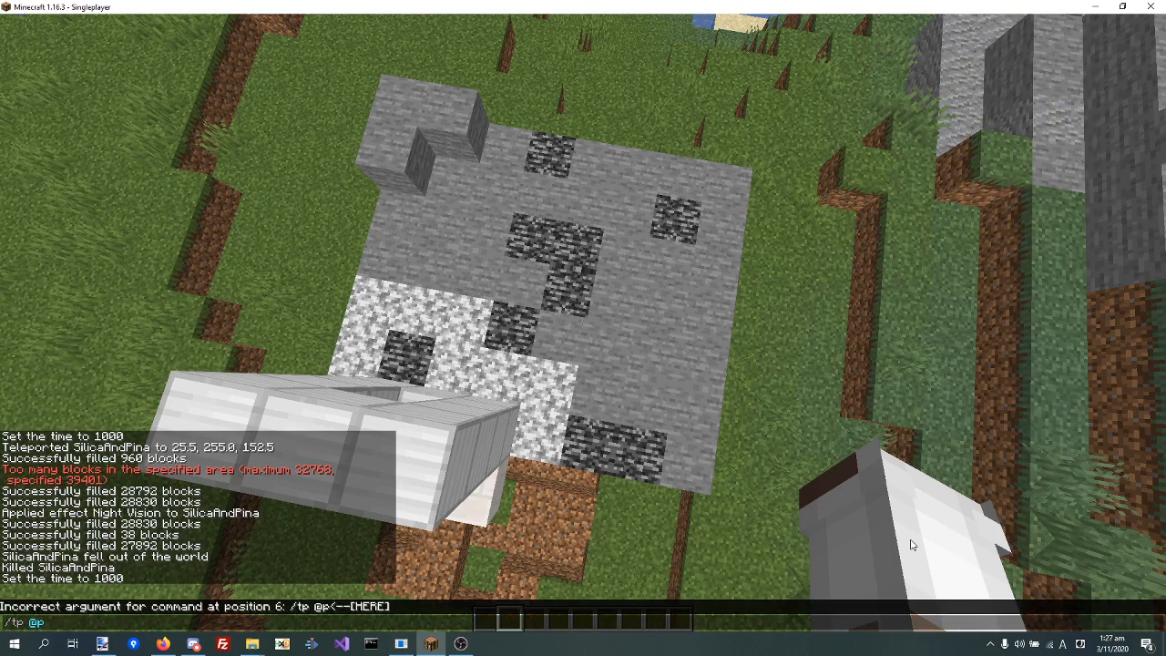
text(25 255)
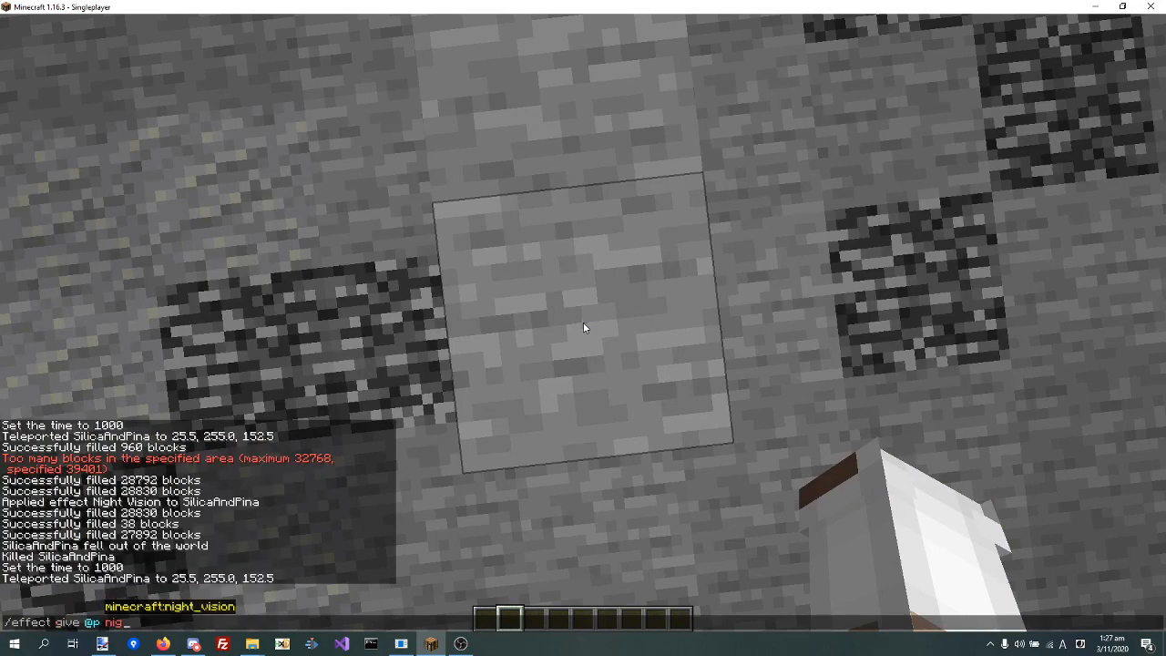
key(enter)
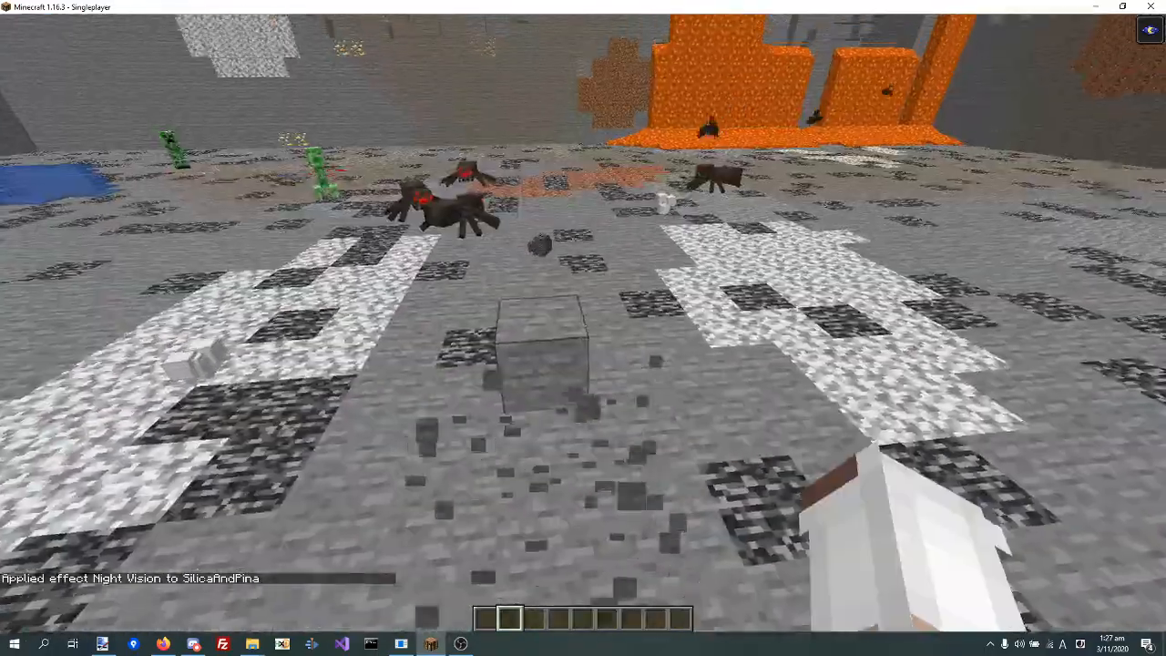
mouse_move(556, 346)
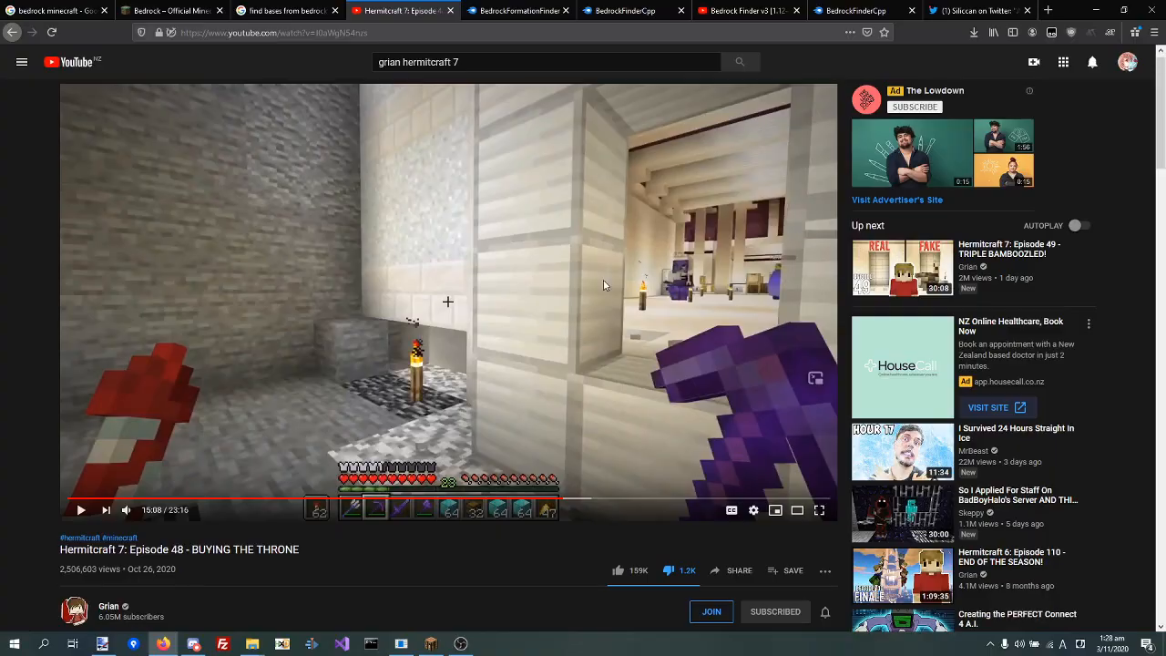
- Resume the episode and watch to the cave scene with bedrock around the torch near 15:50
click(80, 510)
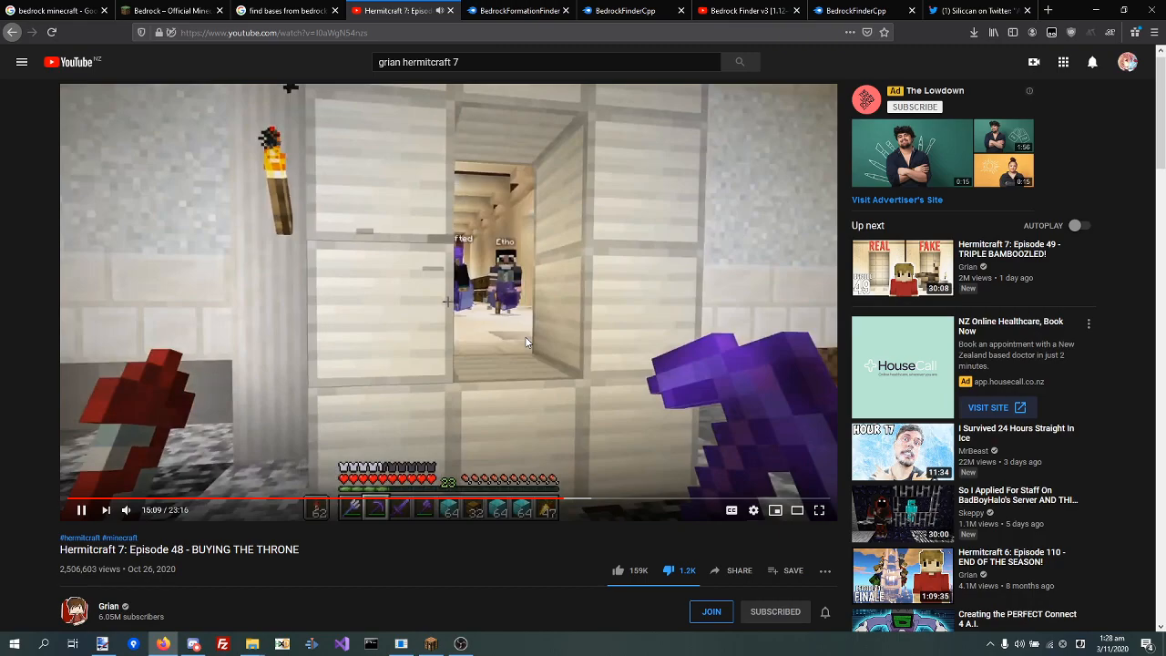
scroll(down, 3)
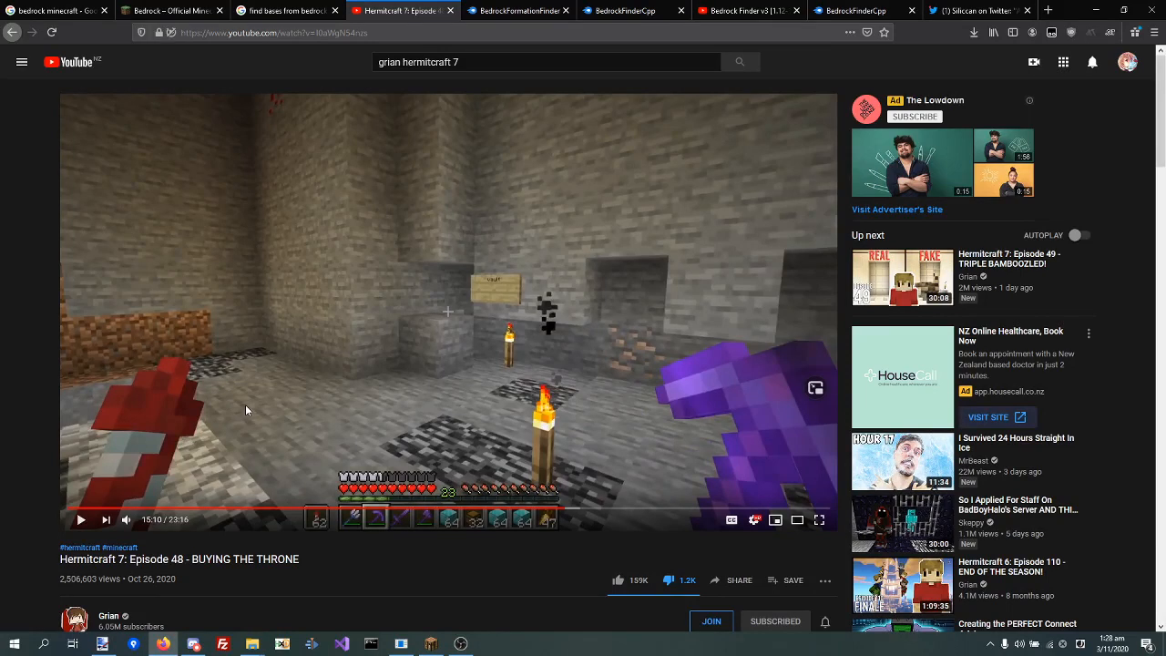
mouse_move(295, 454)
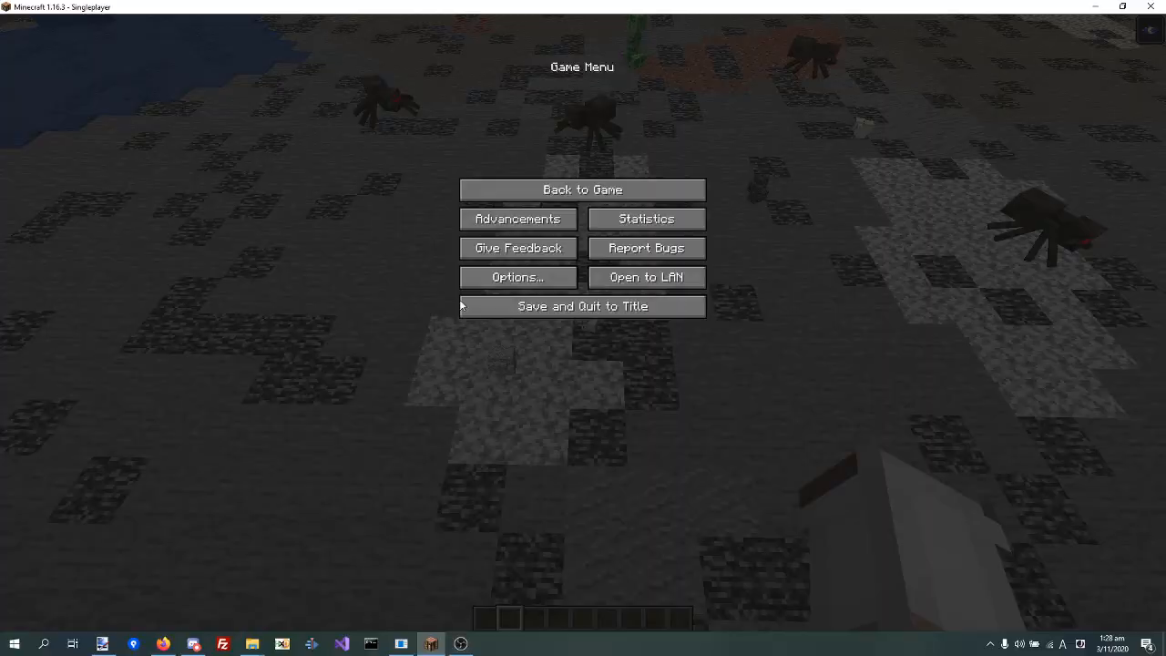
- Resume the game, confirm Bedrock Finder shows 'Done searching', and return to the world over the bedrock floor
click(581, 190)
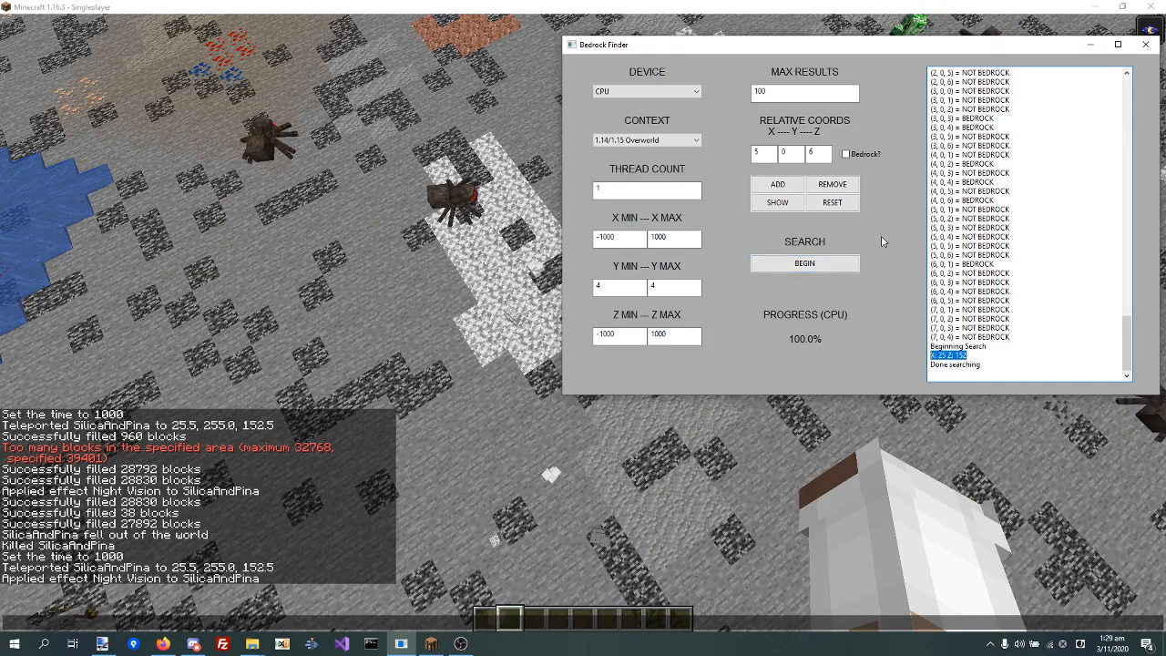
click(1144, 42)
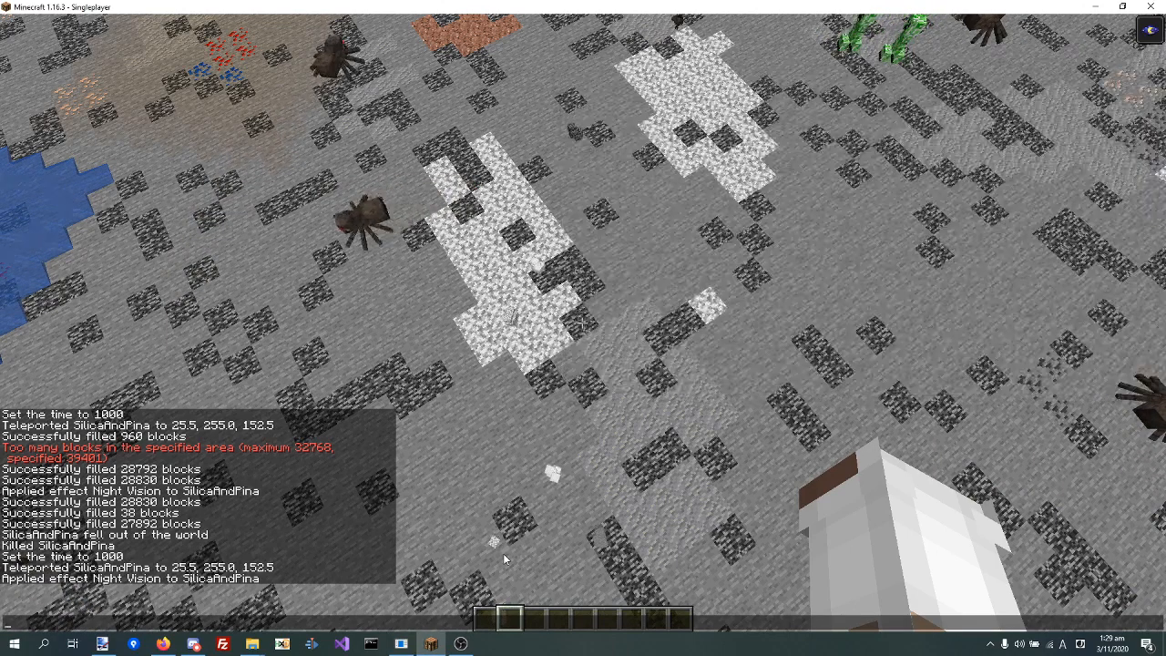
- Show the F3 debug overlay with coordinates while hovering over the bedrock-patterned floor
key(F3)
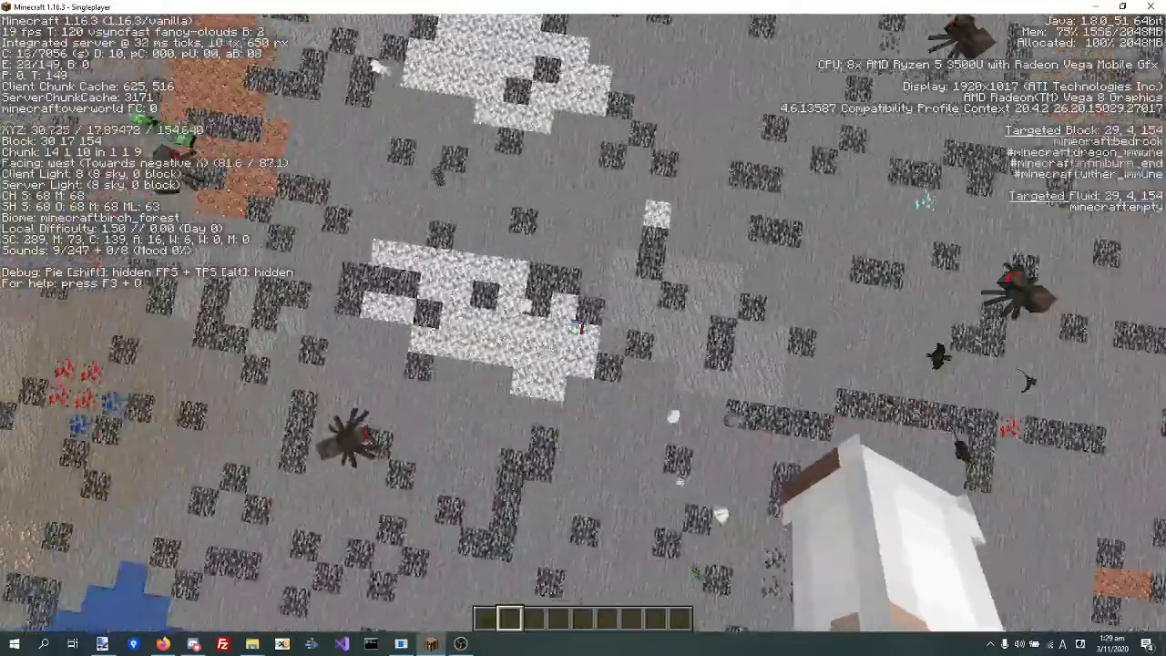
mouse_move(583, 328)
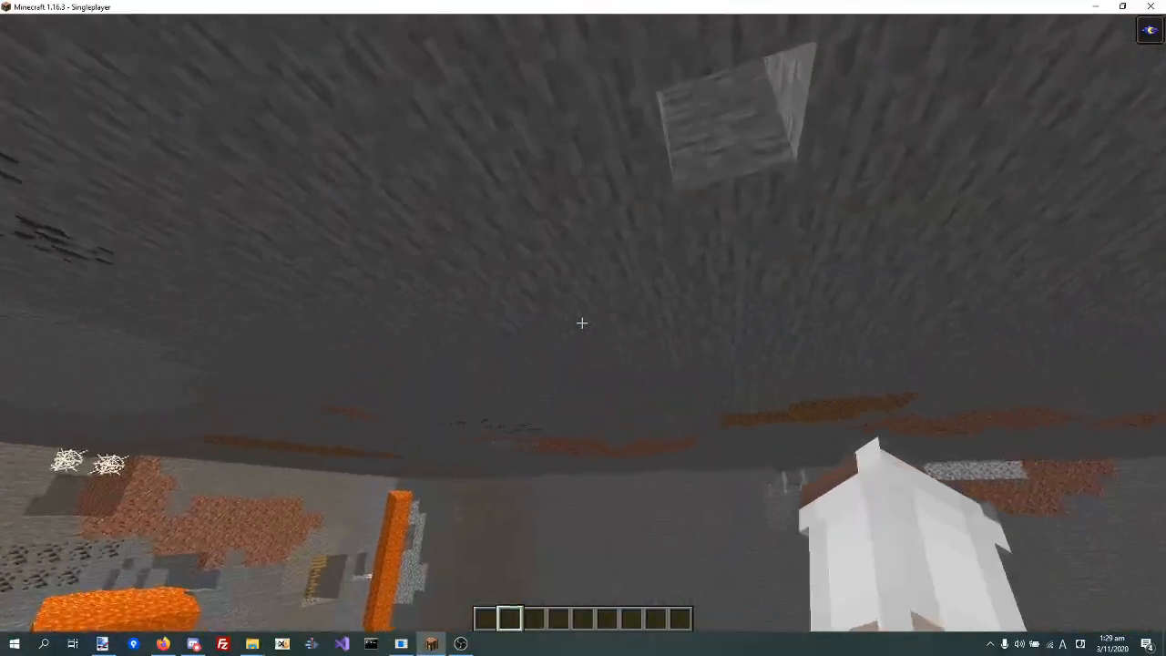
mouse_move(581, 322)
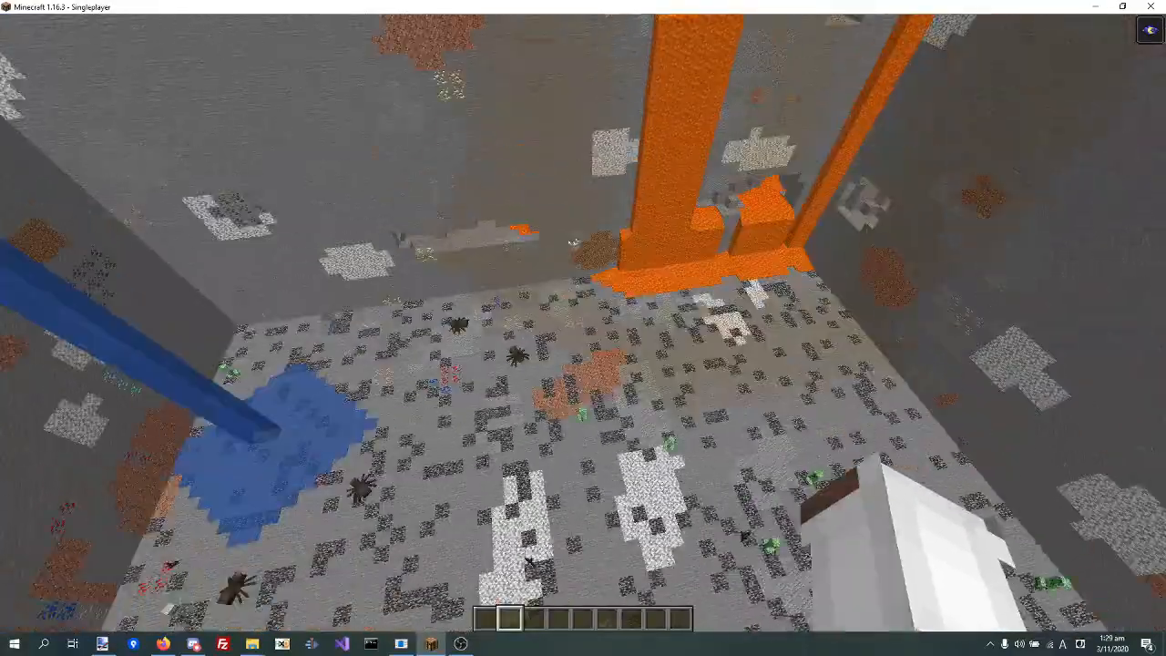